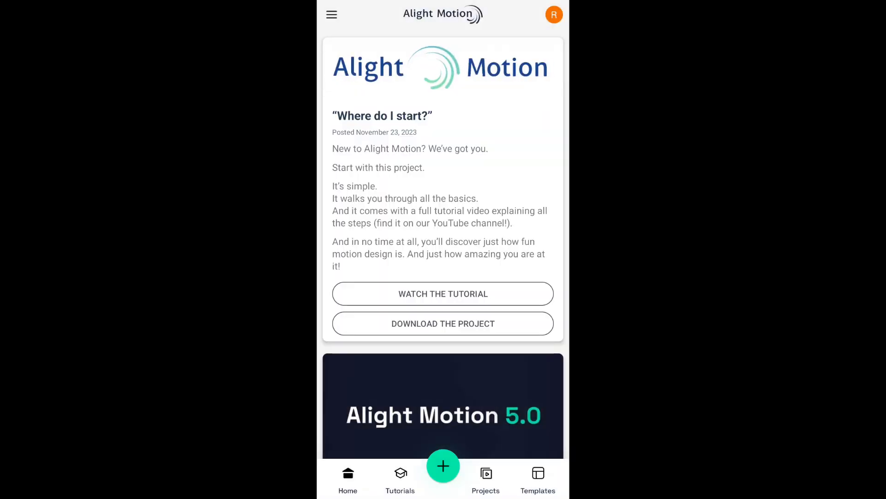
Create a 16:9, 1080p, 30 fps project with a black background.
left_click(443, 465)
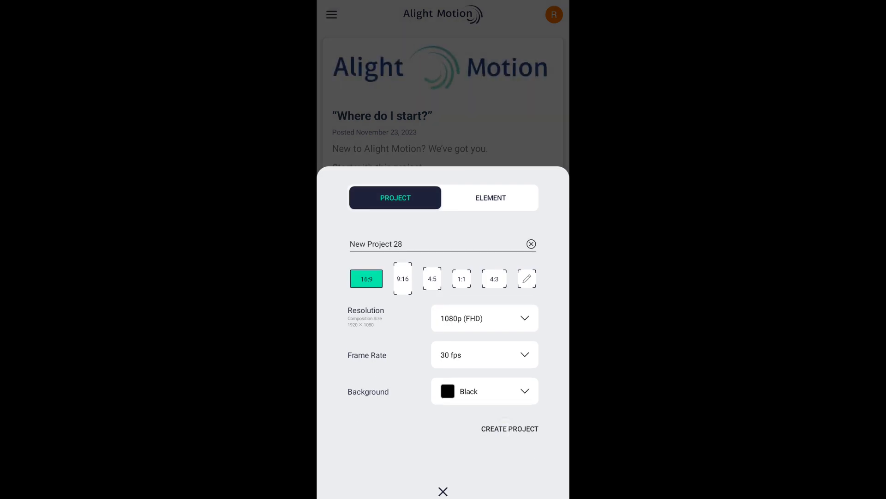
left_click(508, 428)
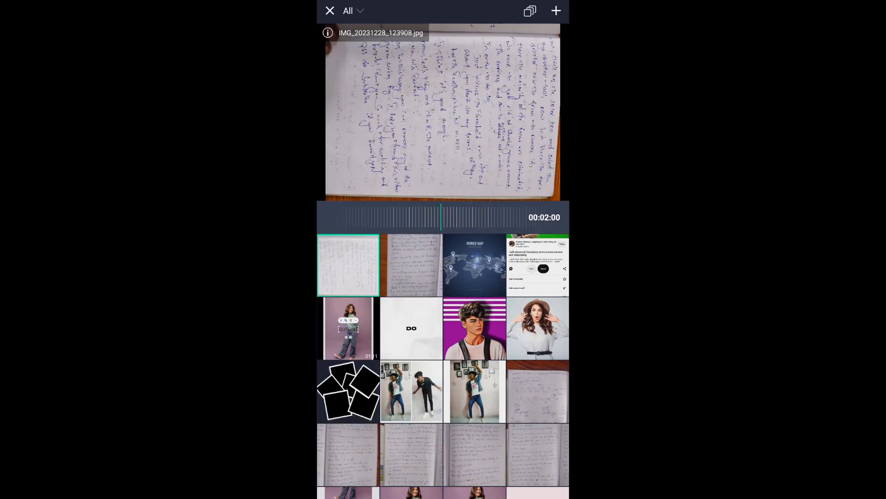
Add the world map image from the media picker as the background.
left_click(475, 266)
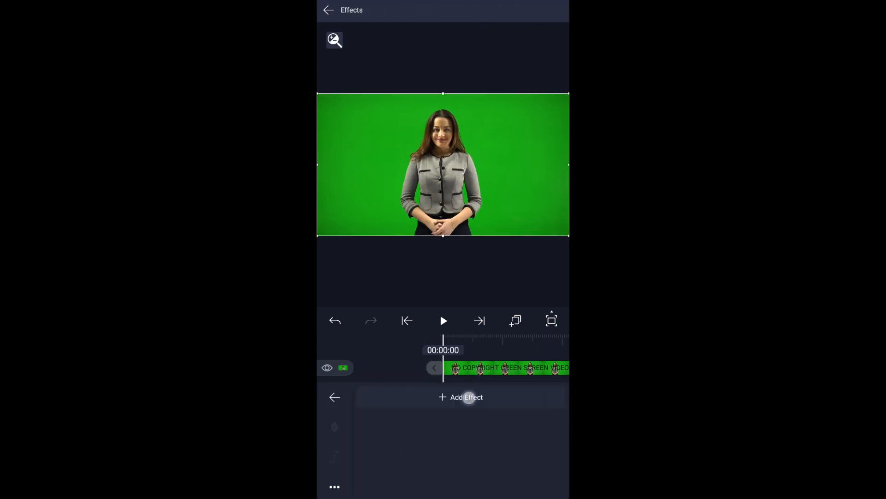
Apply a Chroma Key effect with the Green Screen preset to the presenter clip.
left_click(460, 396)
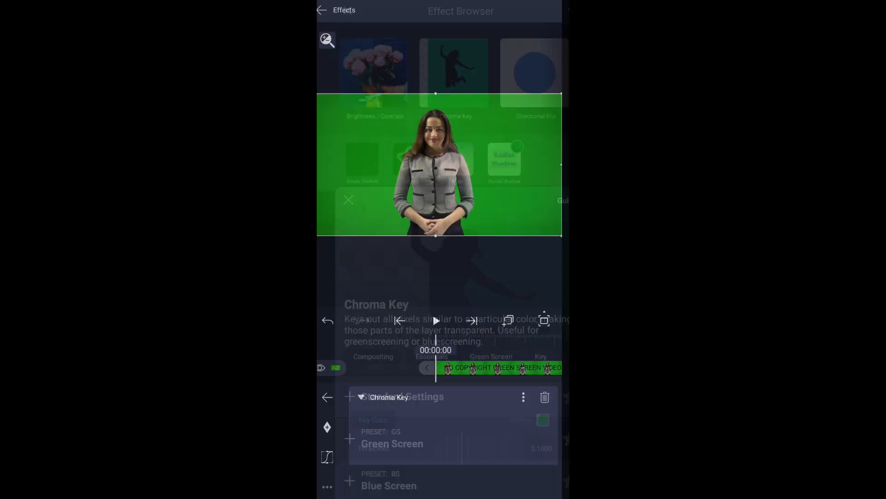
left_click(348, 200)
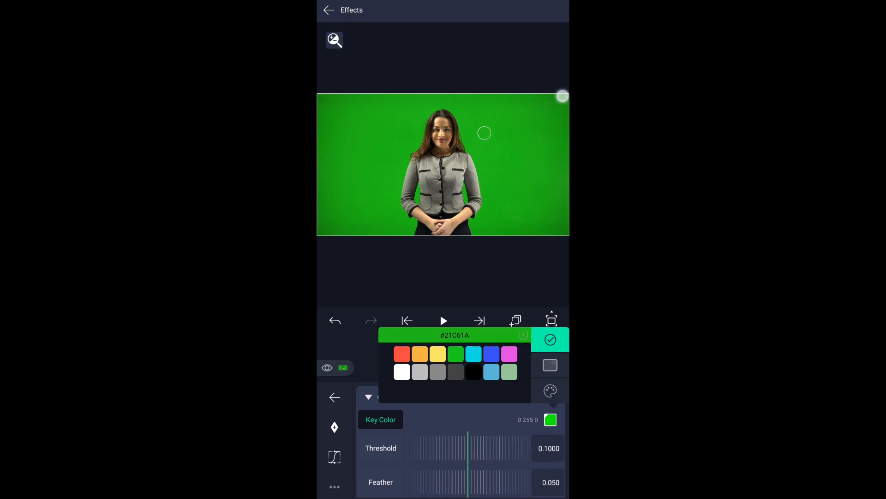
Sample the green backdrop with the Key Color eyedropper to key it out.
left_click_drag(484, 133, 503, 137)
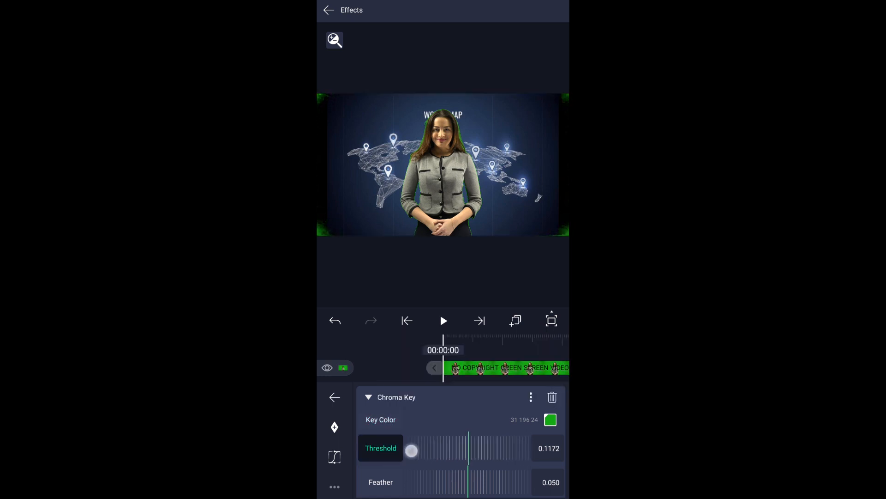
Raise the Chroma Key threshold to 0.3354 to clear the green fringe.
left_click_drag(412, 451, 468, 451)
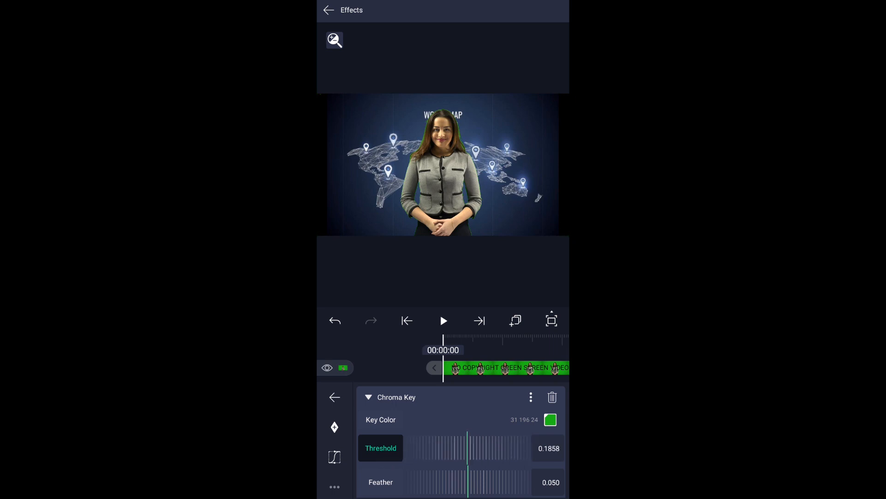
left_click_drag(449, 448, 468, 447)
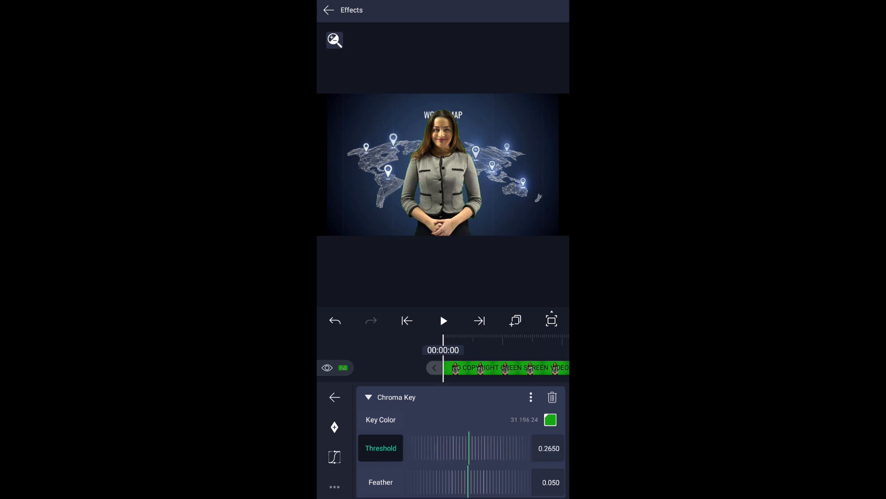
left_click_drag(444, 448, 462, 453)
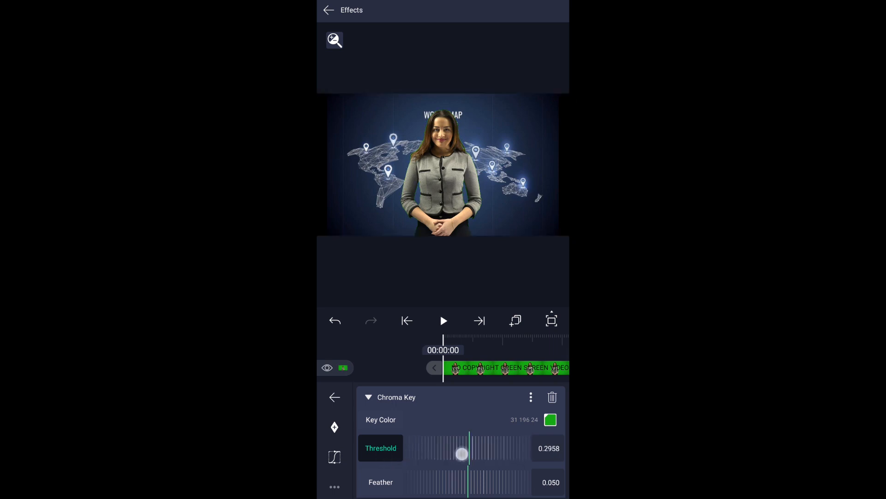
left_click_drag(461, 453, 477, 453)
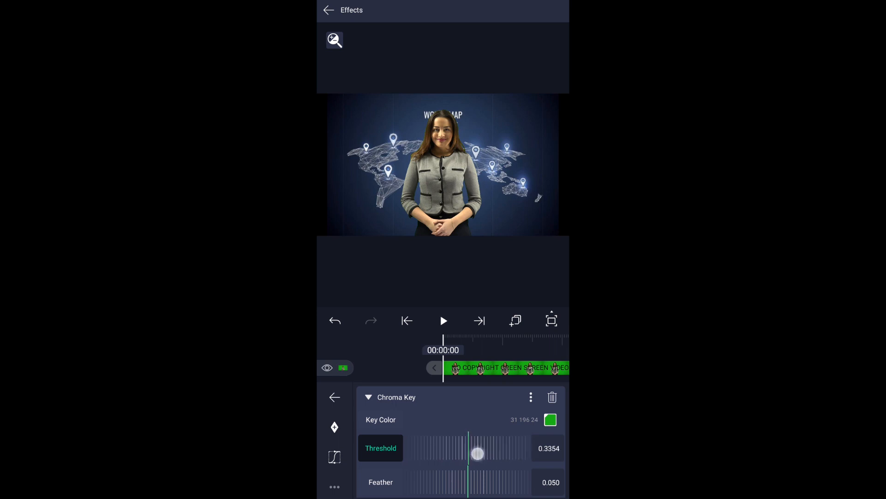
left_click_drag(477, 453, 450, 458)
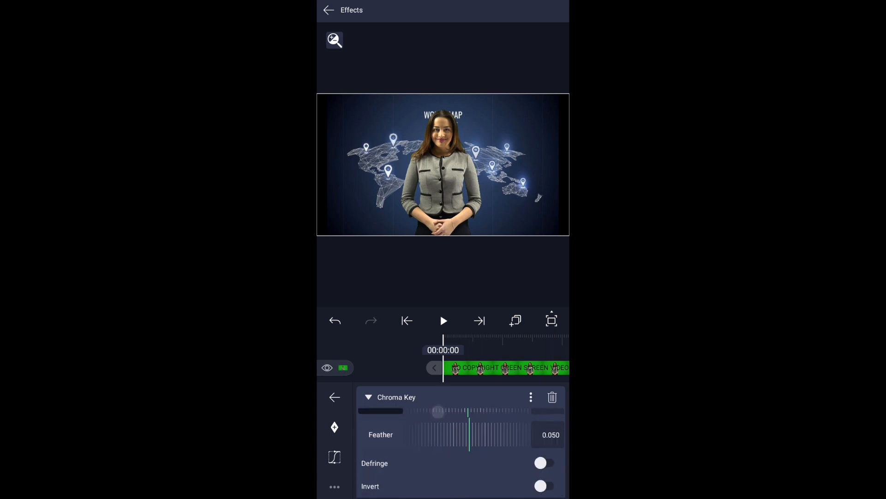
Preview the composite on the timeline and reselect the presenter layer.
left_click(334, 396)
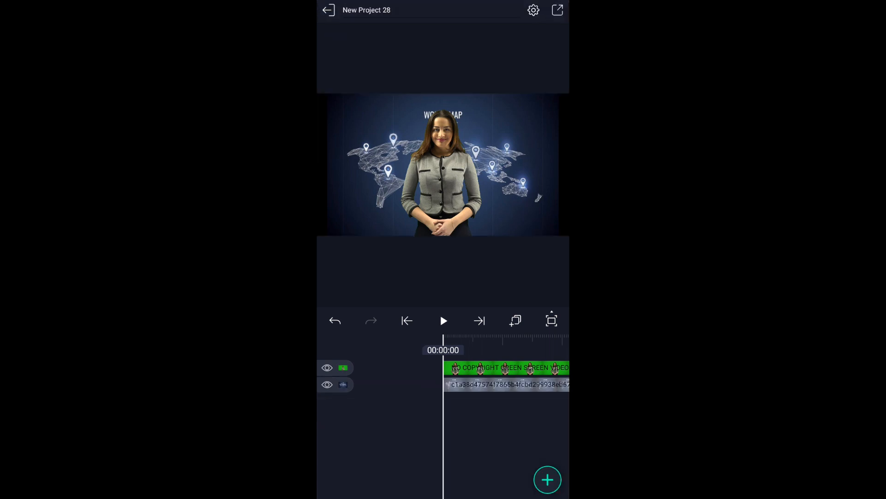
left_click(443, 321)
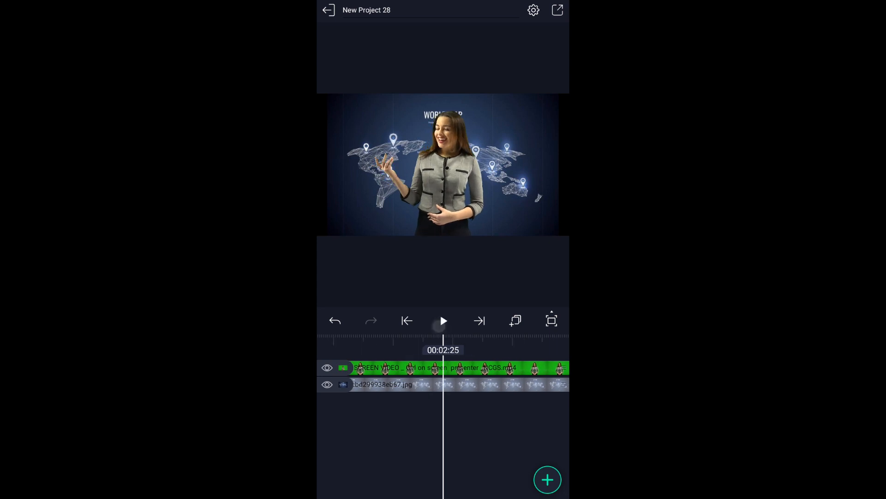
left_click(458, 367)
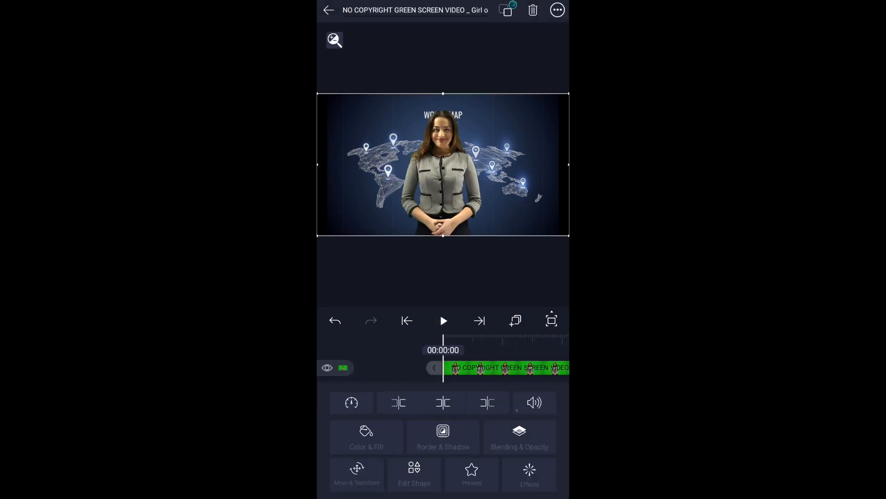
Move the presenter to the right side of the frame and play back the composite.
left_click(357, 475)
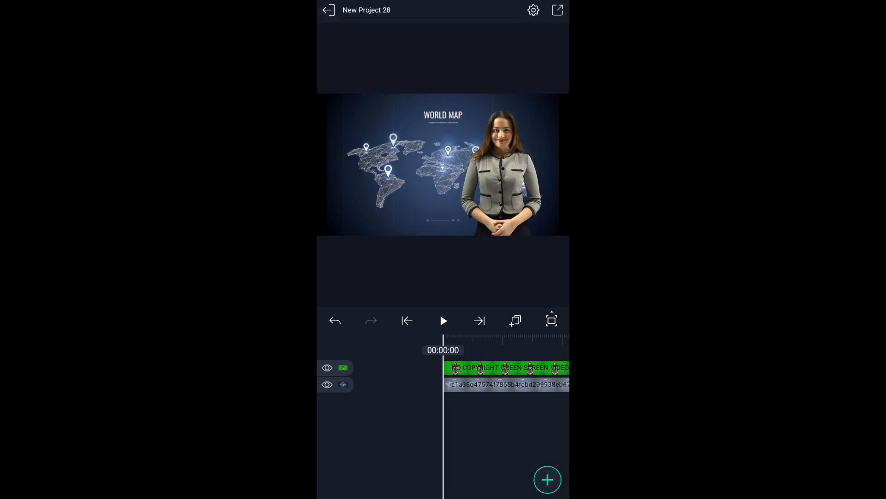
left_click(443, 321)
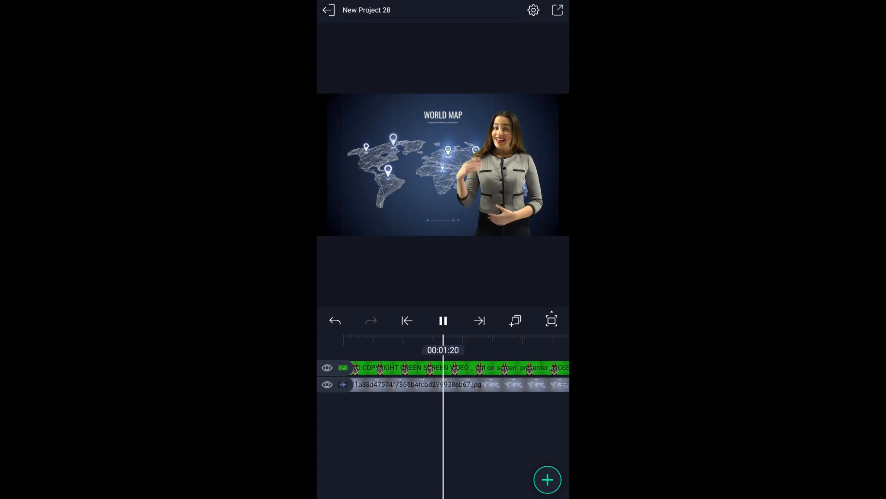